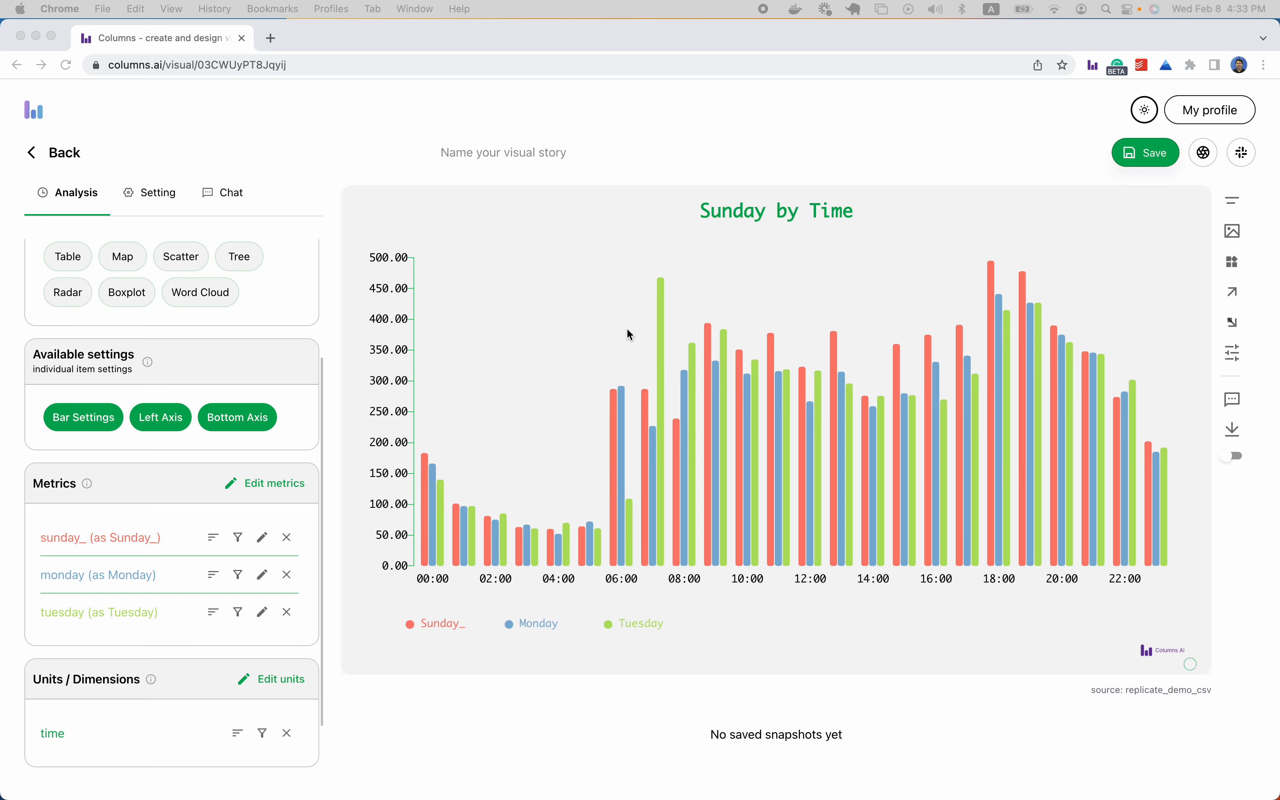
mouse_move(367, 454)
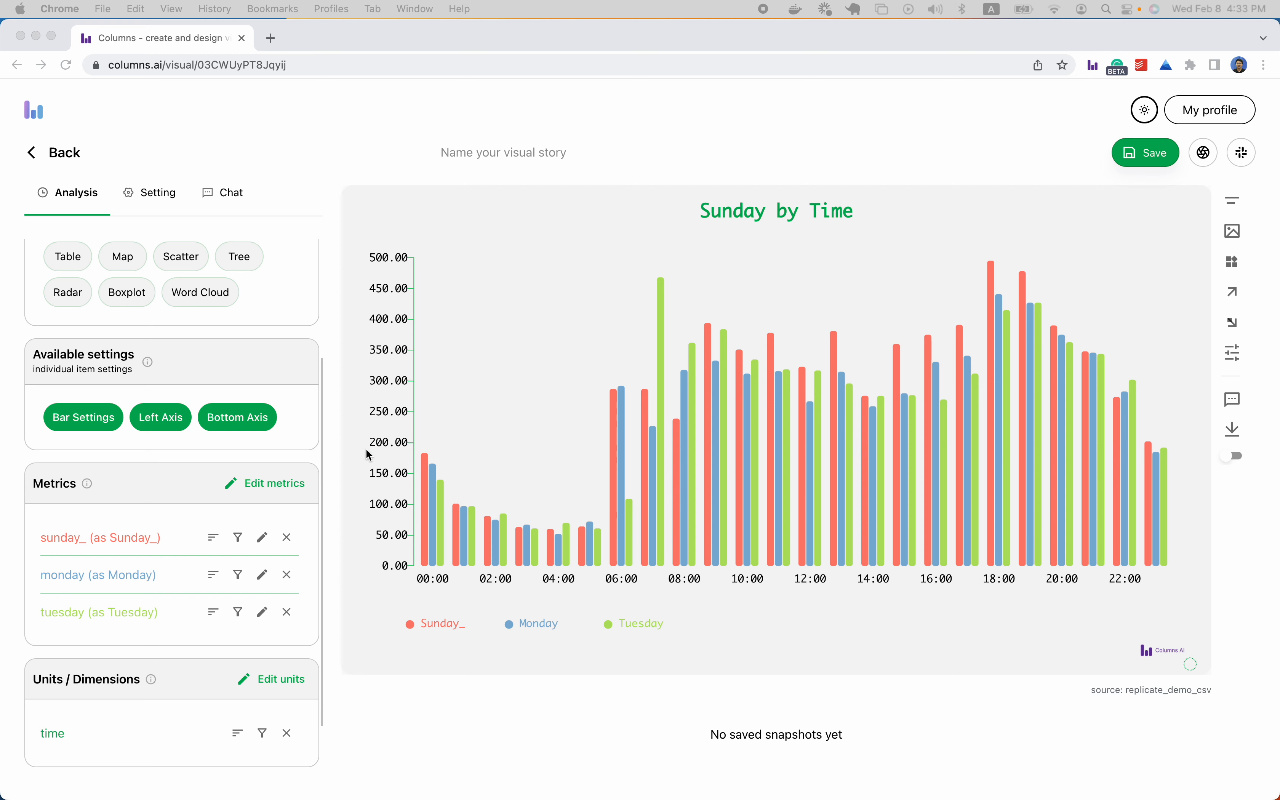
Step: Open the Sunday metric's edit panel and enter 'DAY-7' as its display name
scroll("down", 3)
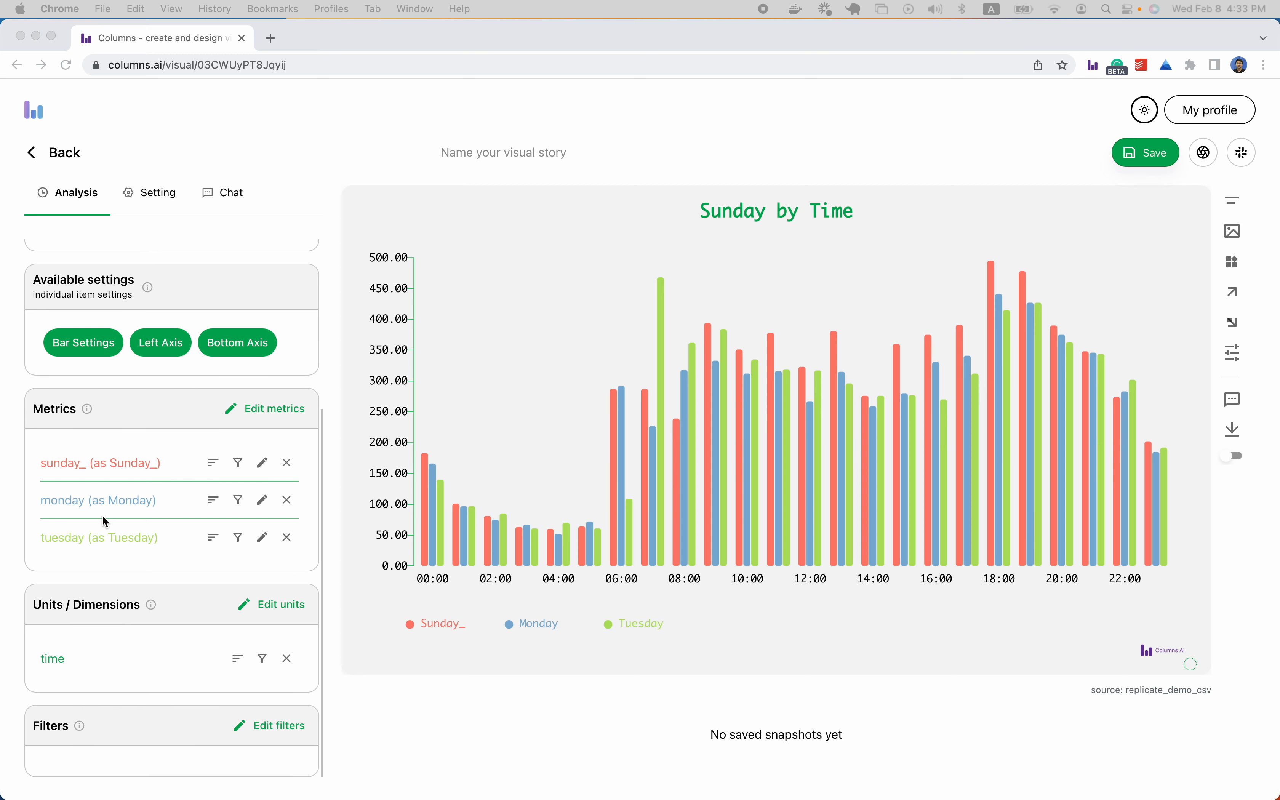
mouse_move(111, 641)
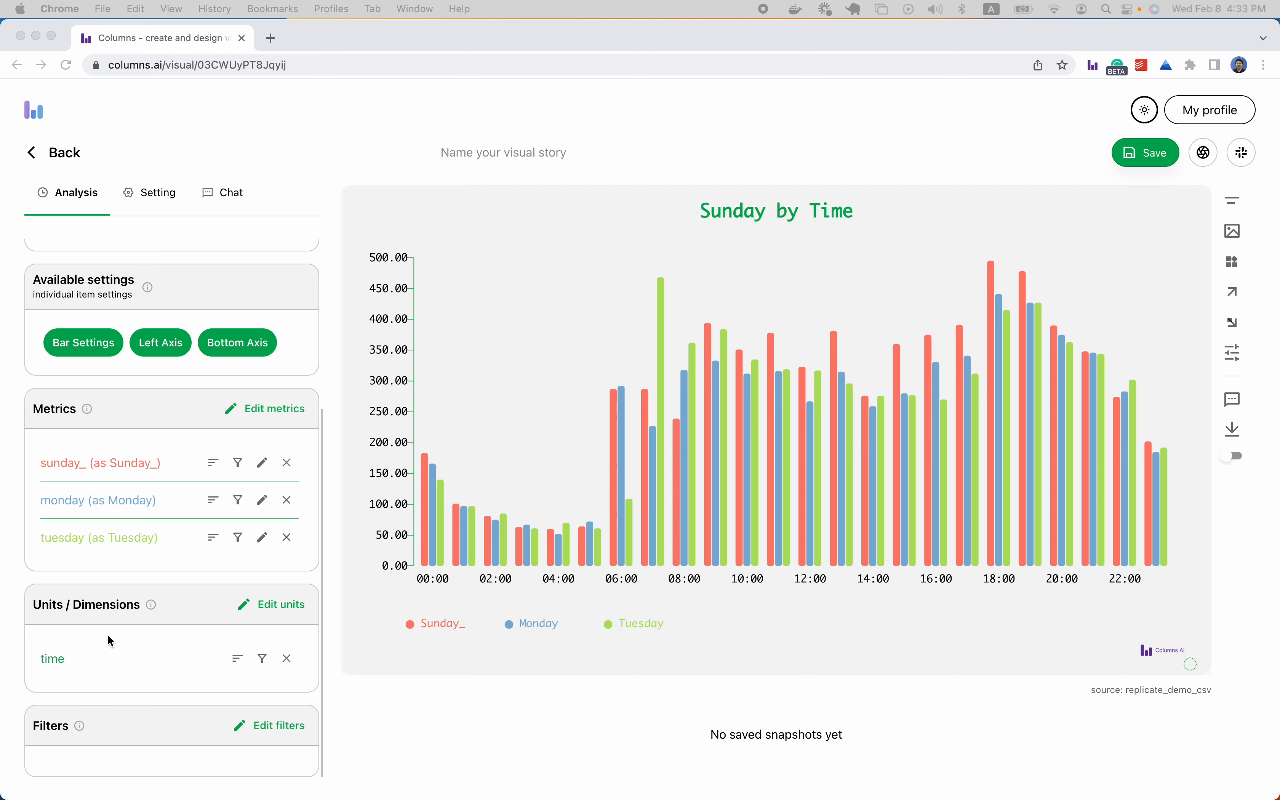
scroll("up", 3)
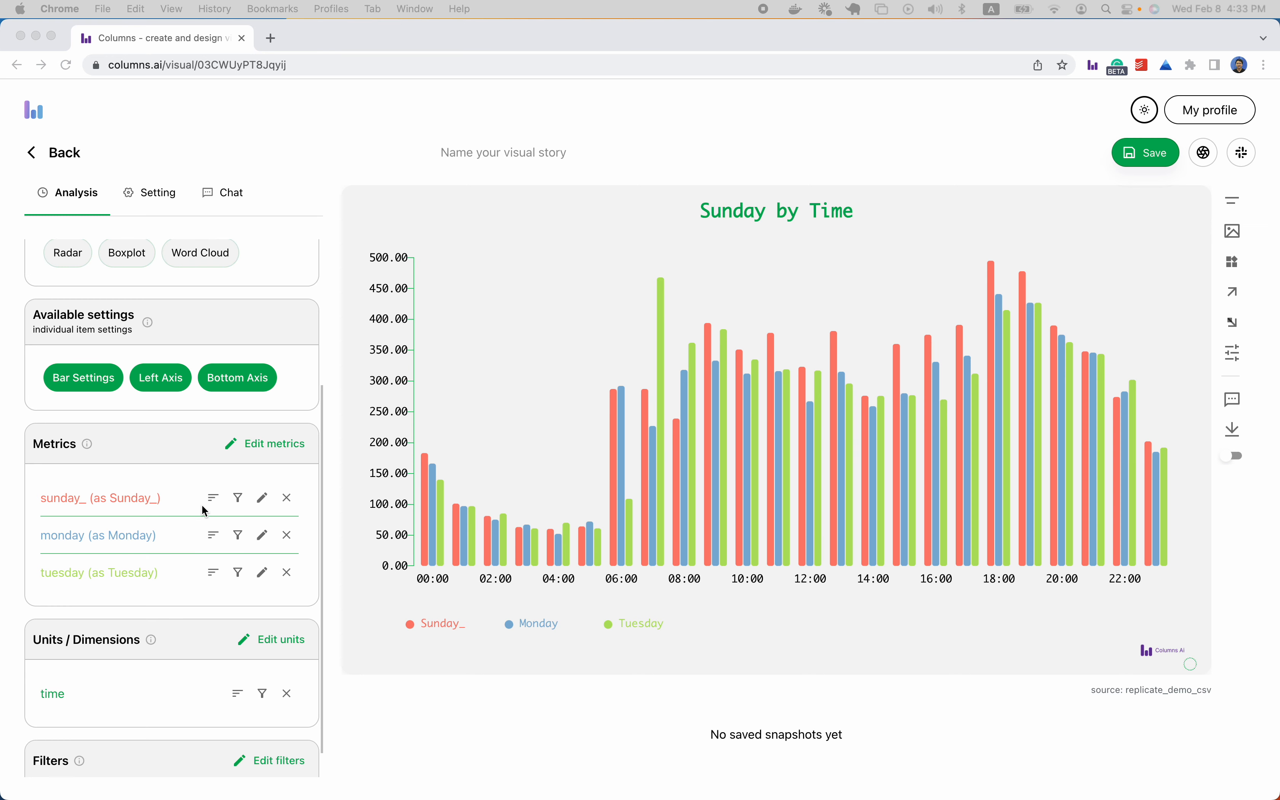
scroll("down", 3)
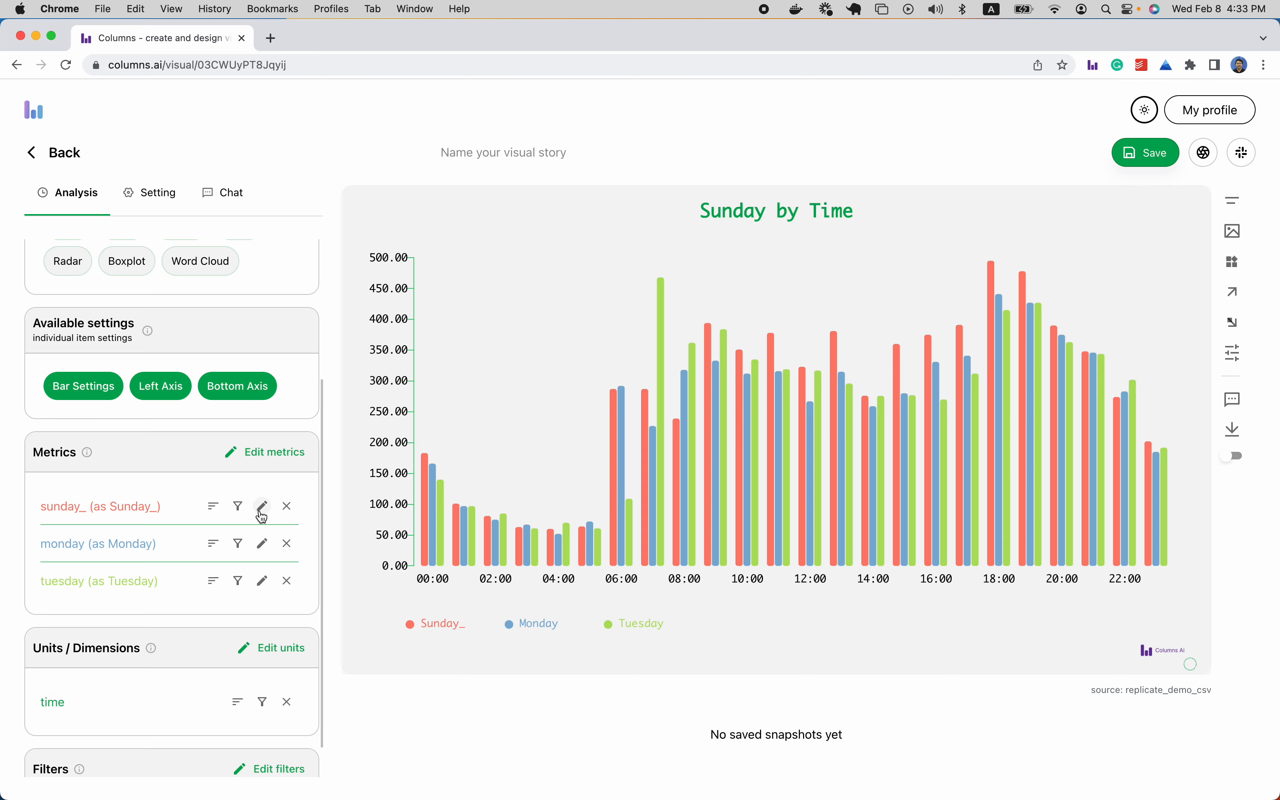
mouse_move(262, 506)
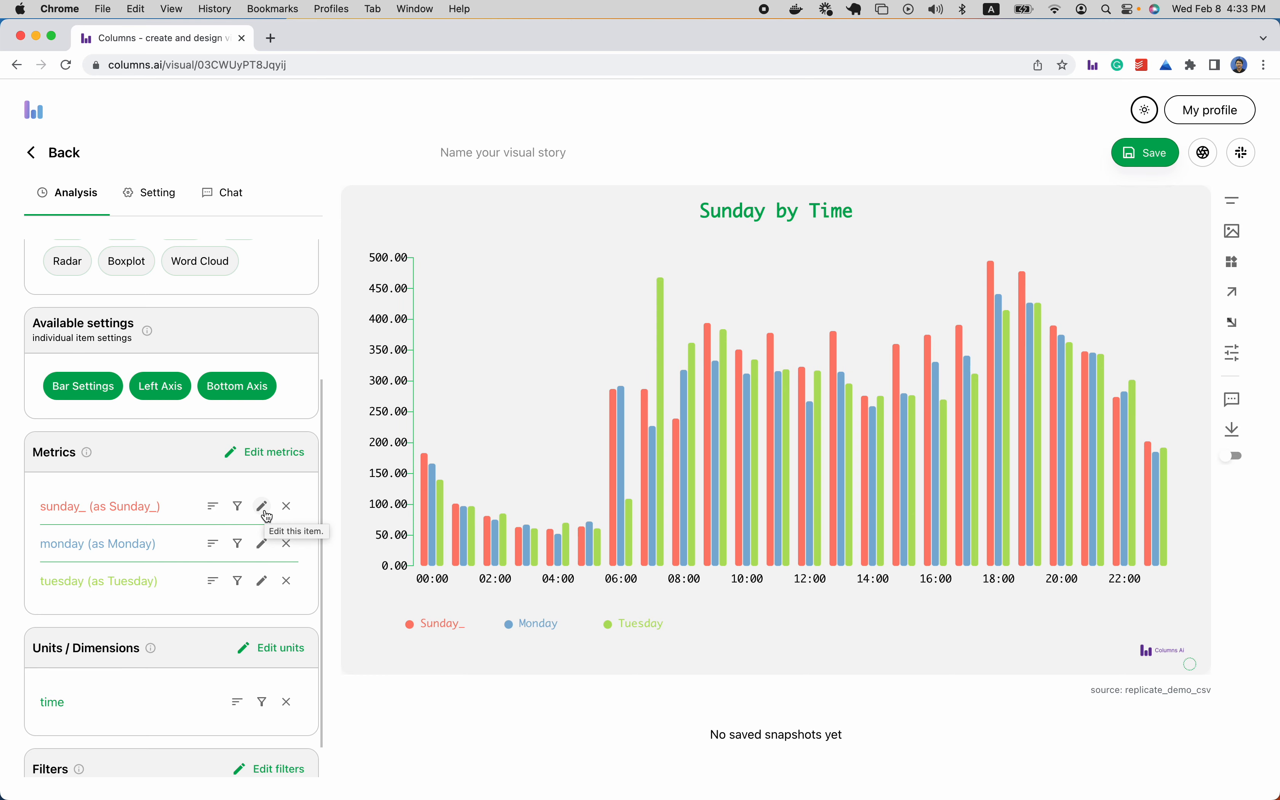
left_click(261, 506)
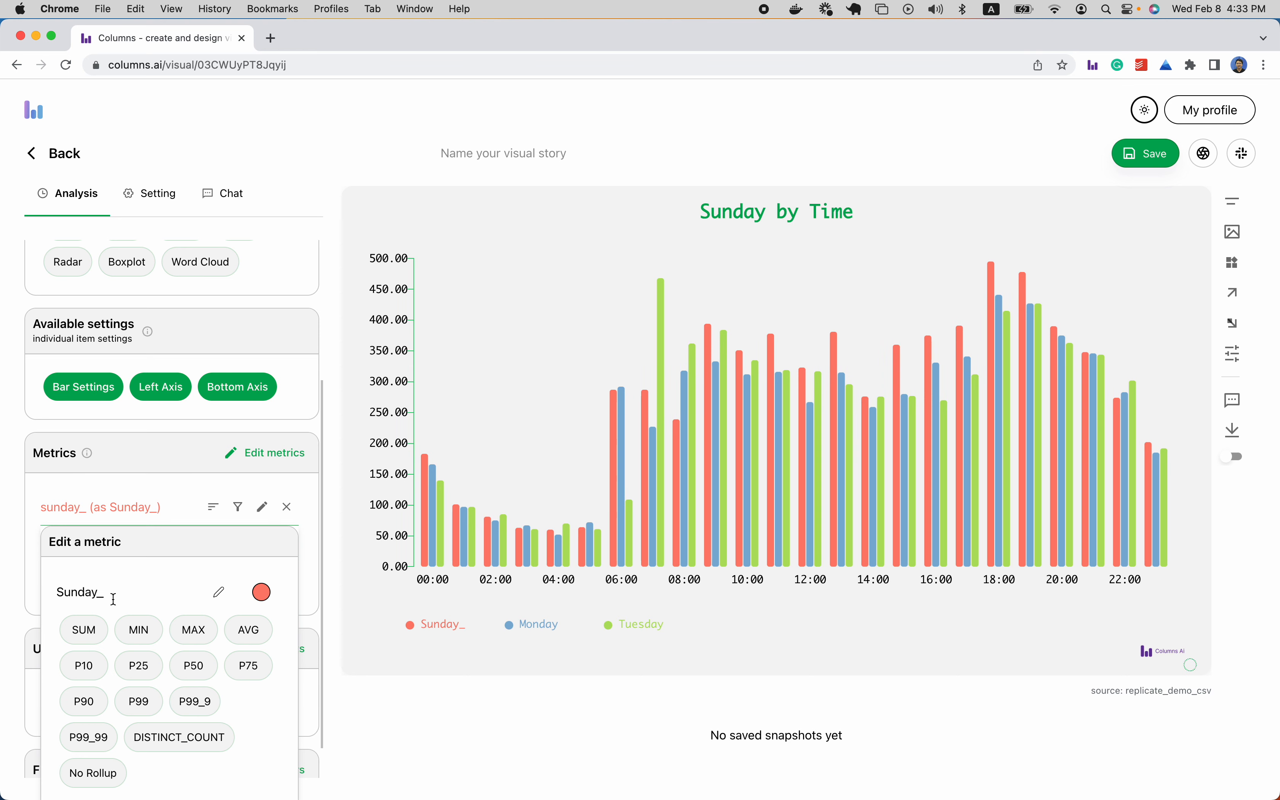
mouse_move(122, 594)
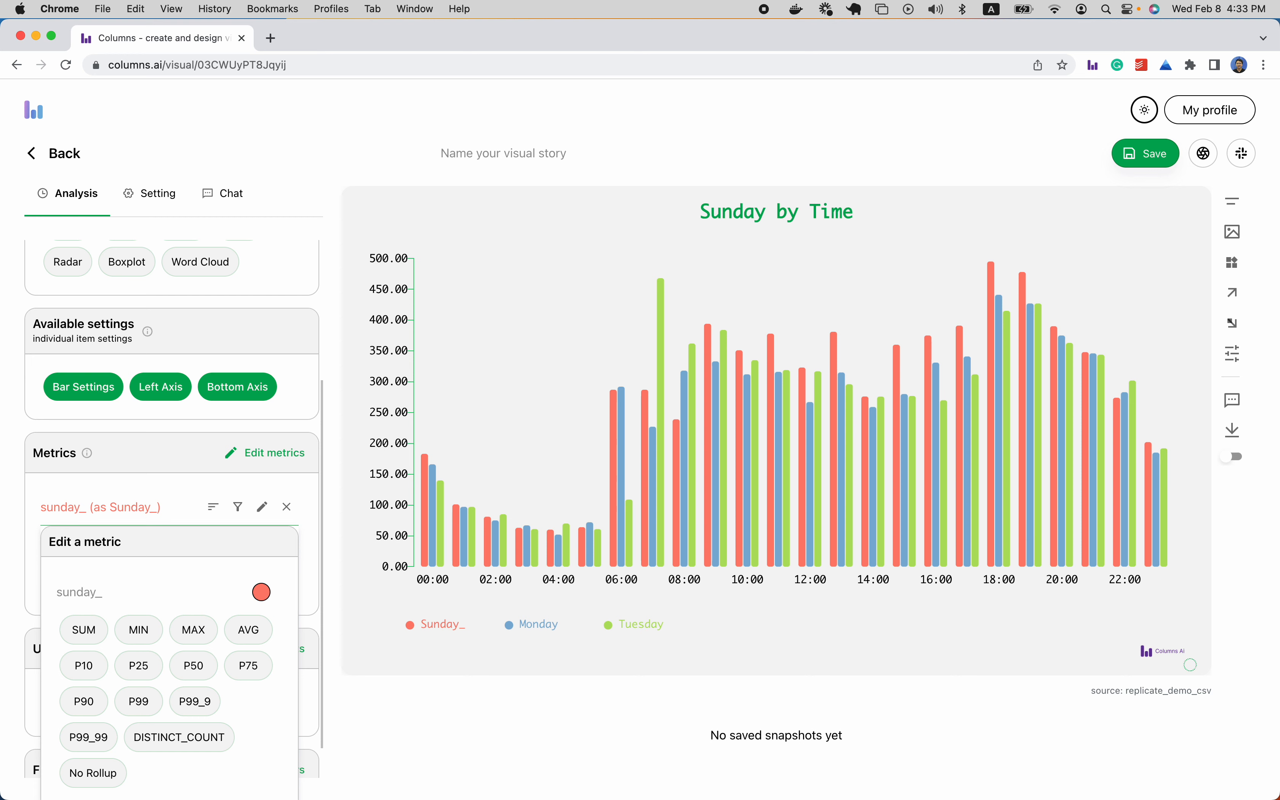
type("DAY-")
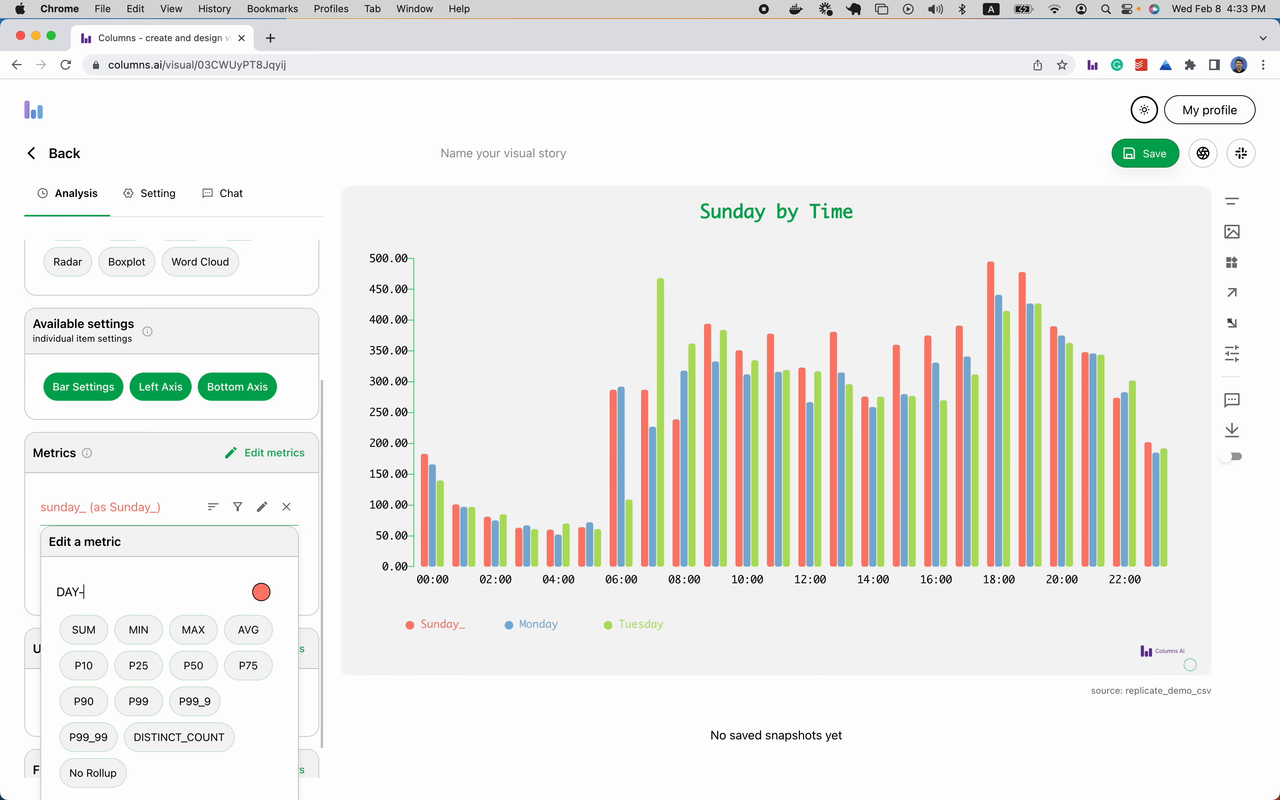
type("7")
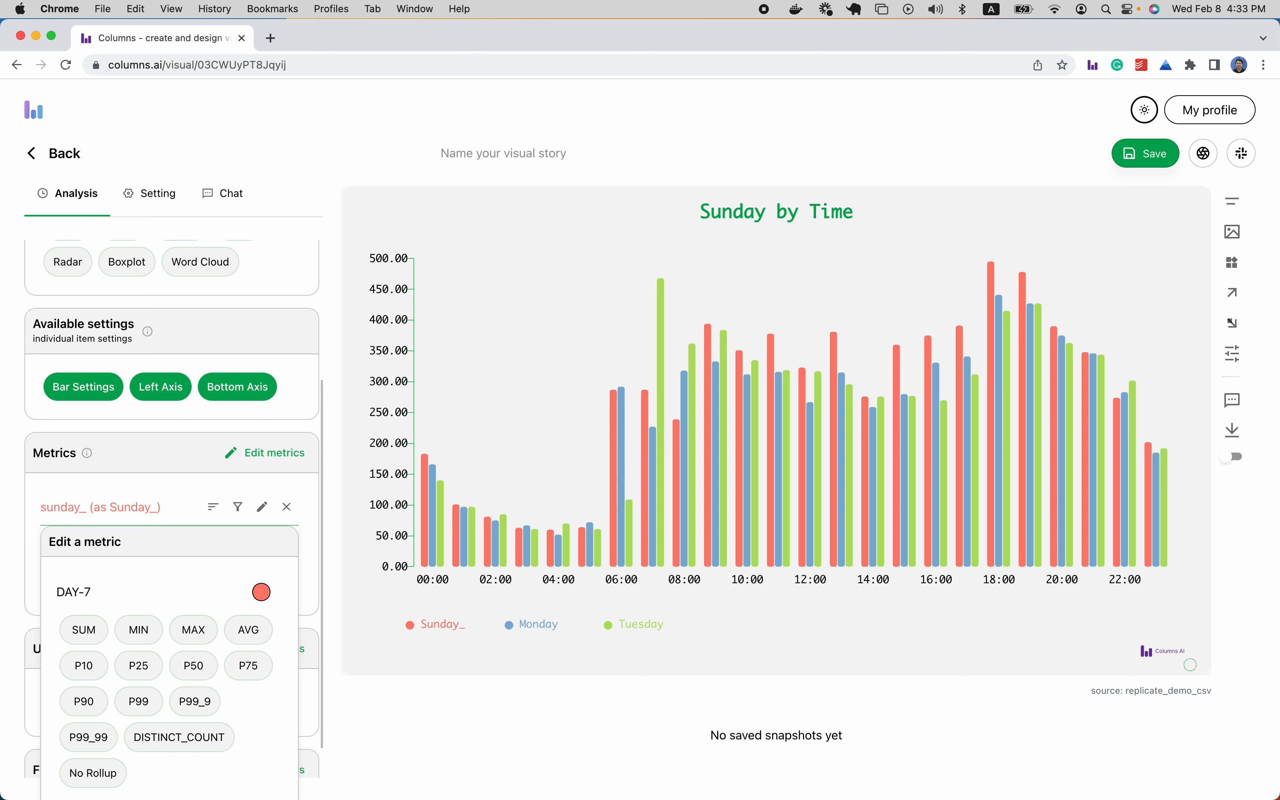
Step: Pick the dark green swatch for the DAY-7 bars and dismiss the colour picker
left_click(260, 591)
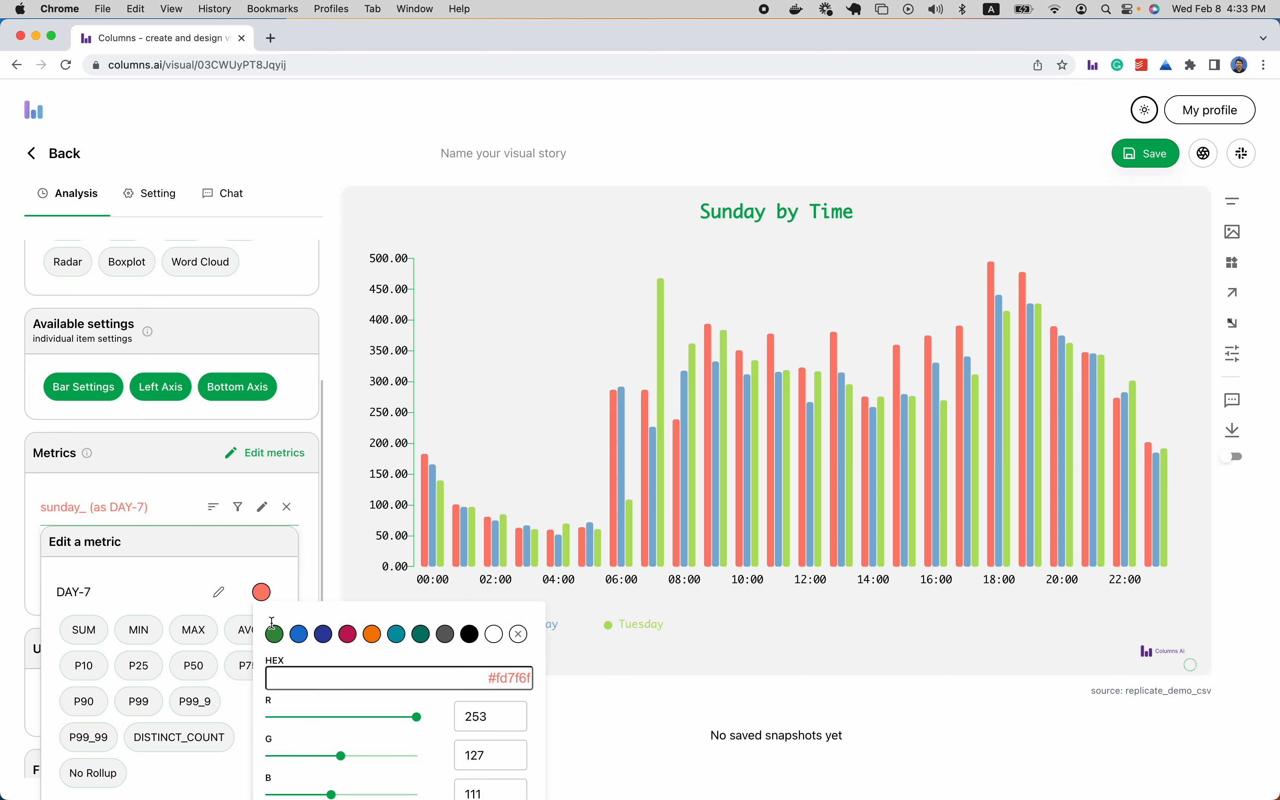
left_click(274, 634)
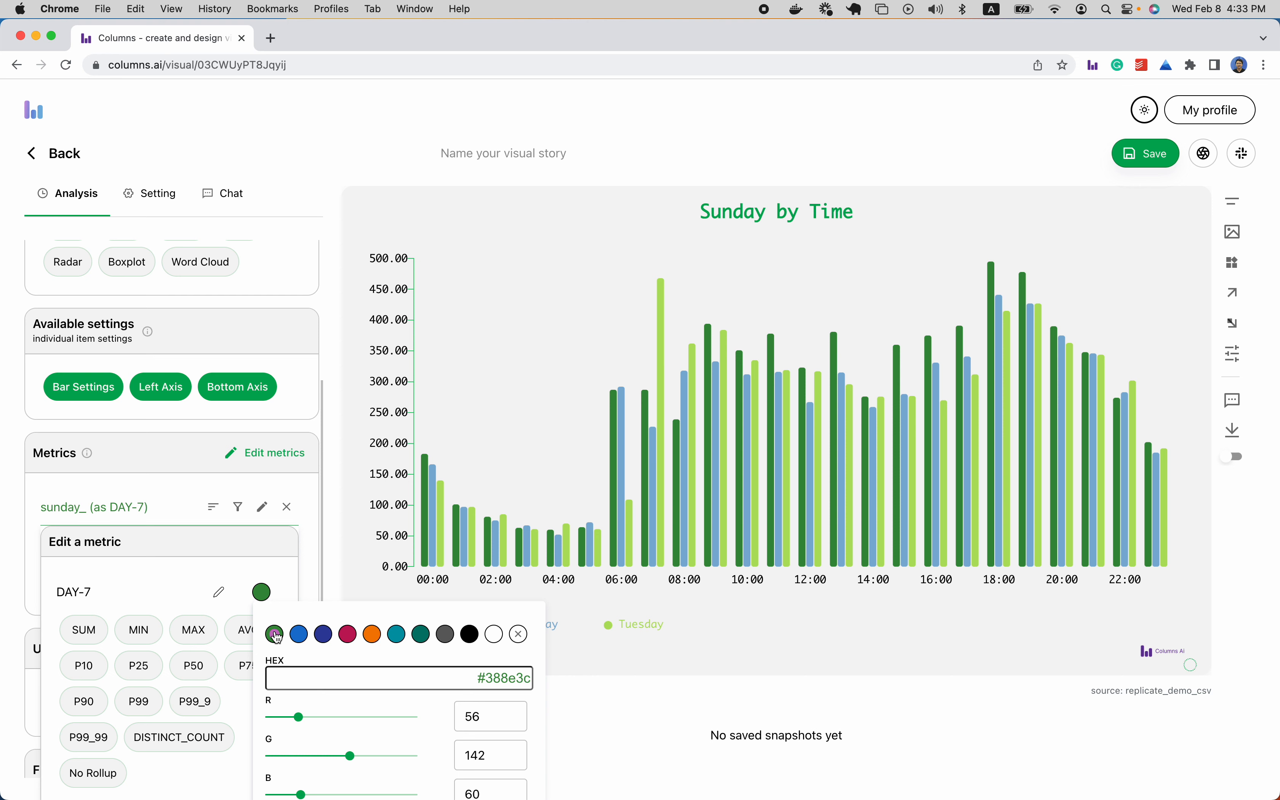
left_click(516, 634)
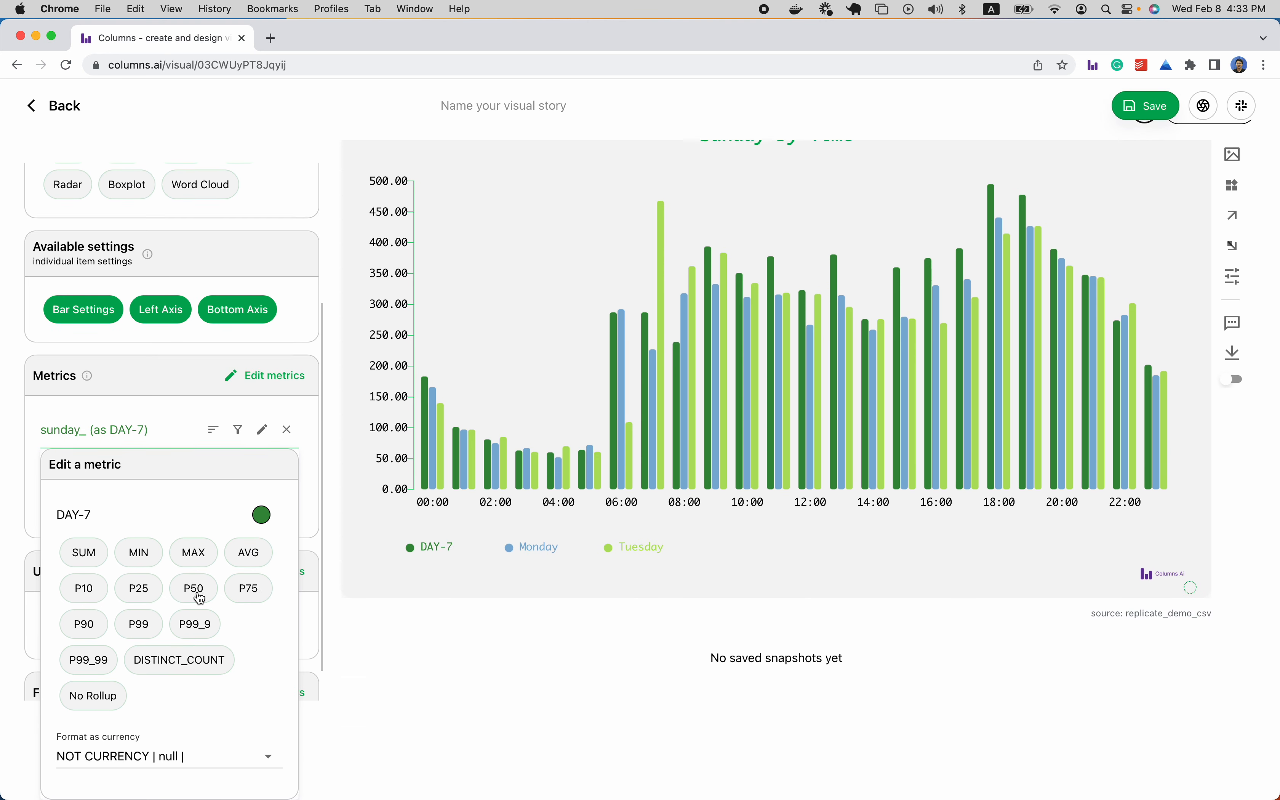
mouse_move(196, 742)
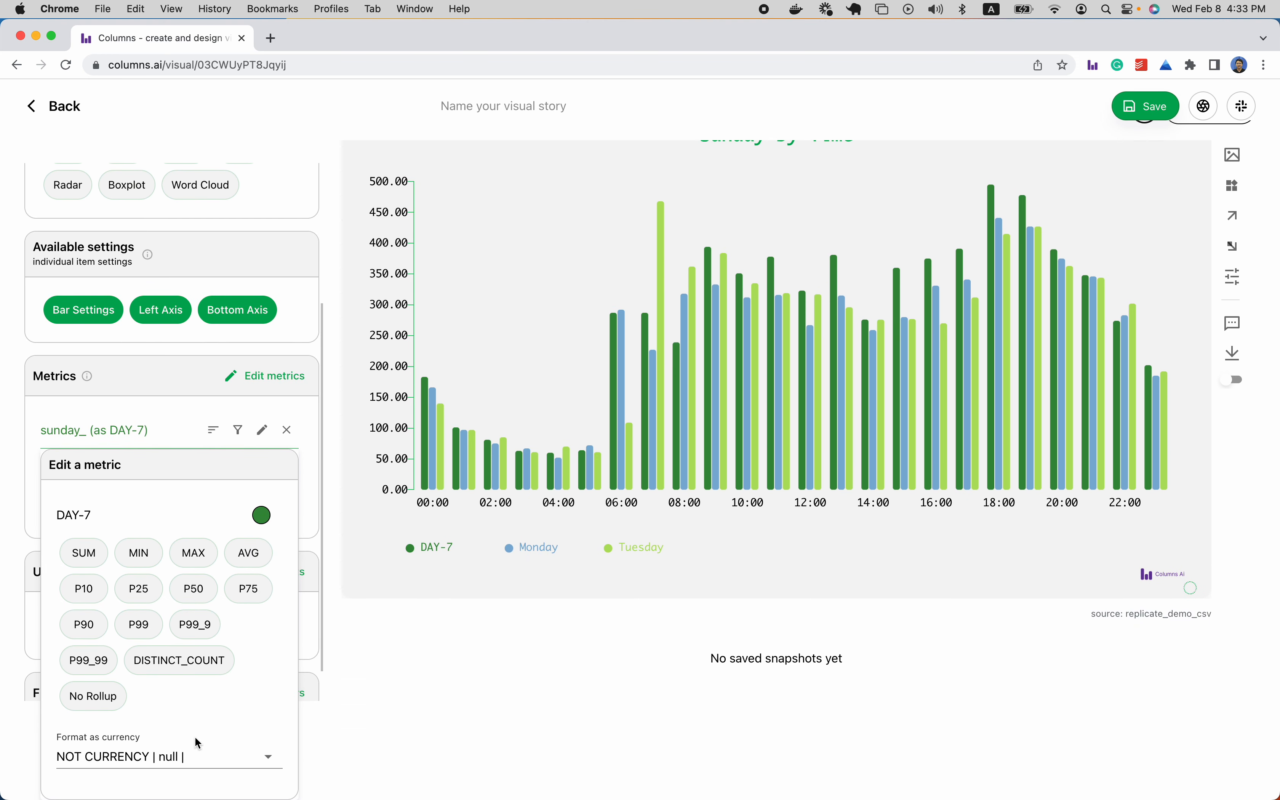
Step: Format DAY-7 values as currency: United States Dollar | USD | $
left_click(163, 757)
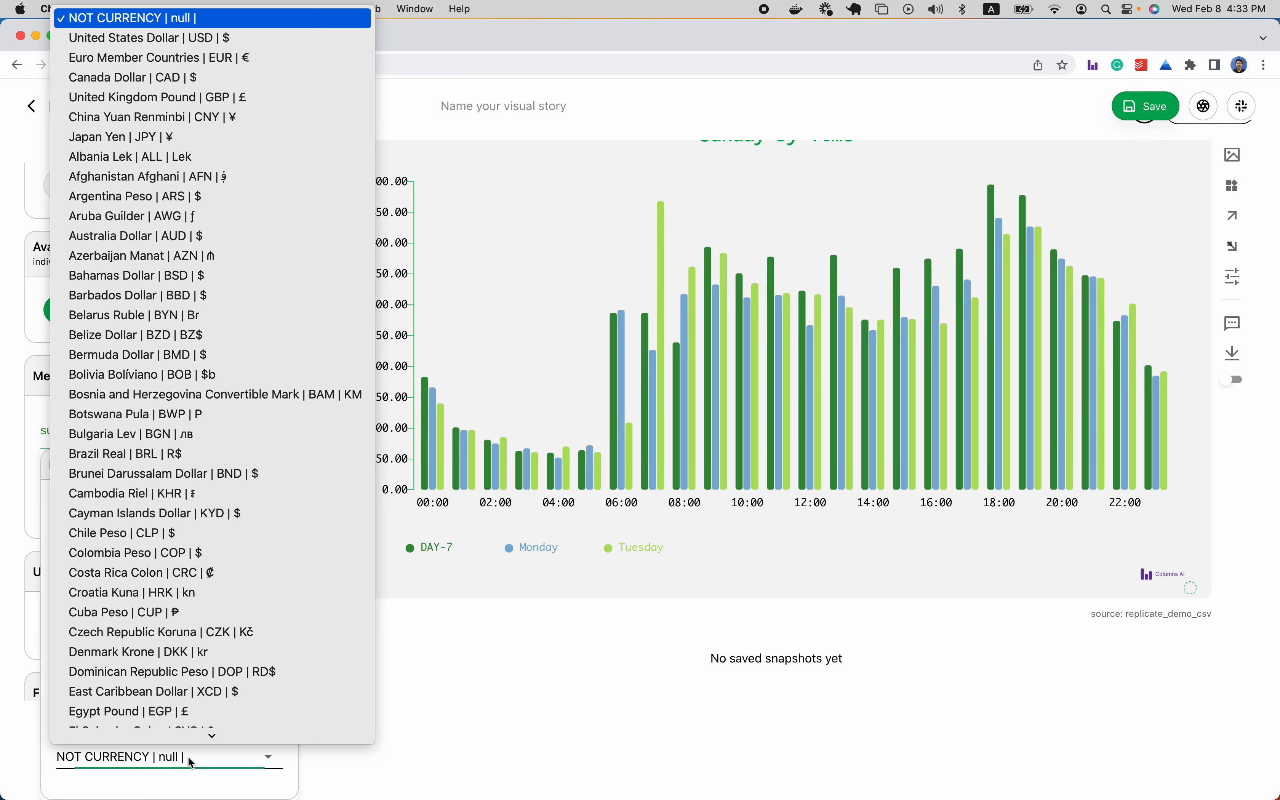
mouse_move(253, 334)
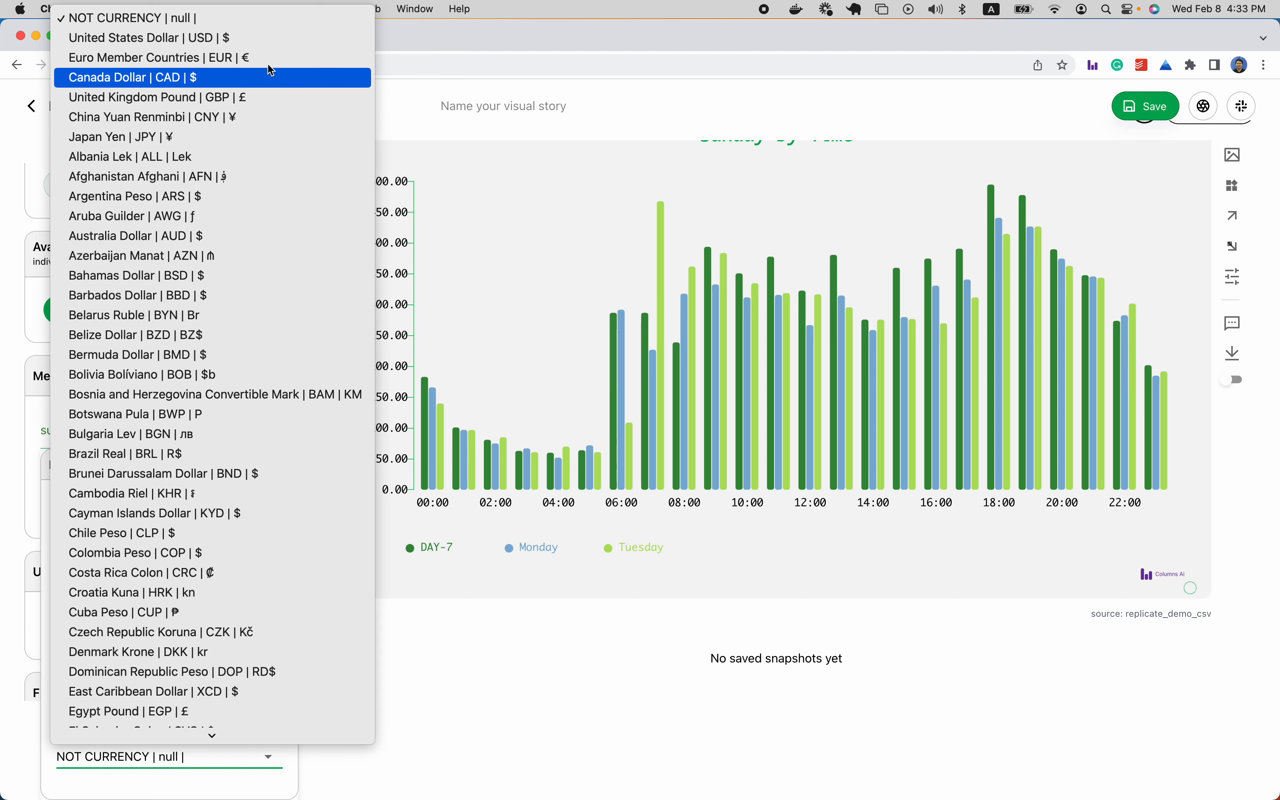
left_click(149, 38)
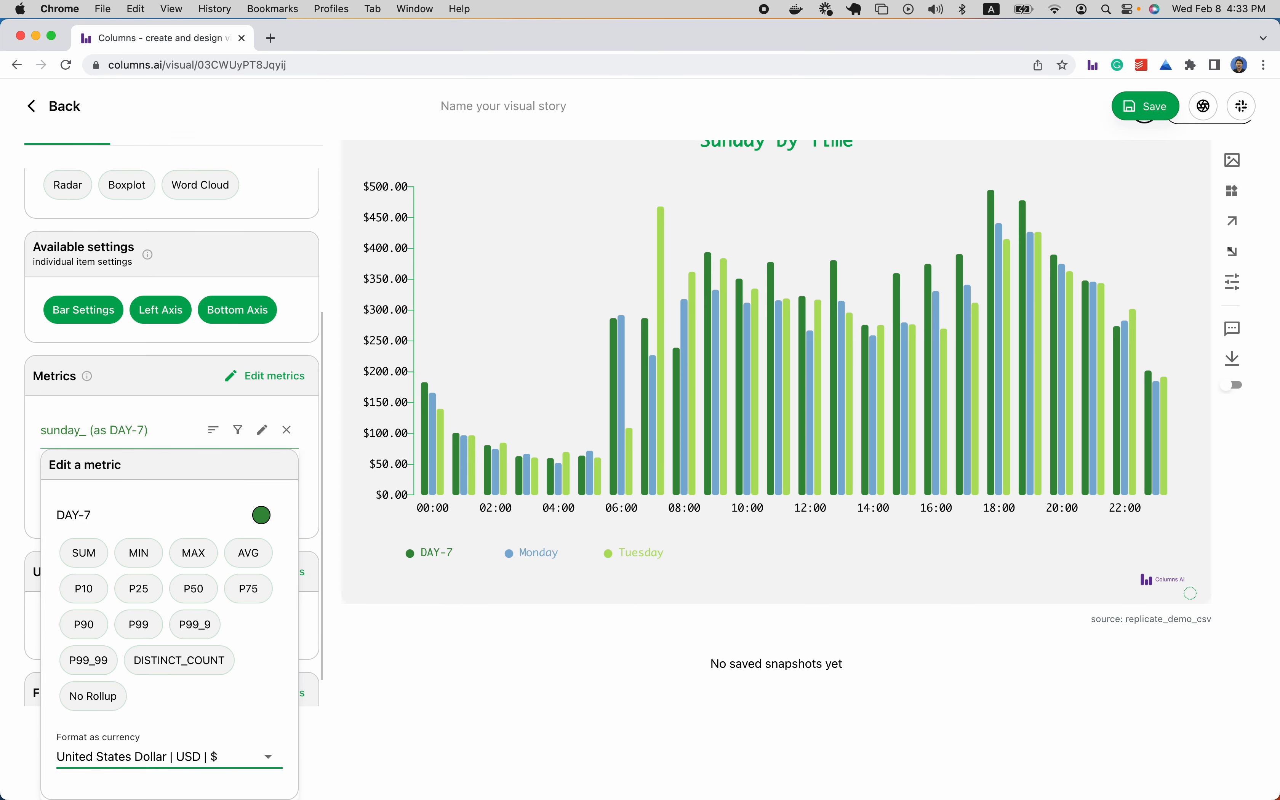
mouse_move(382, 372)
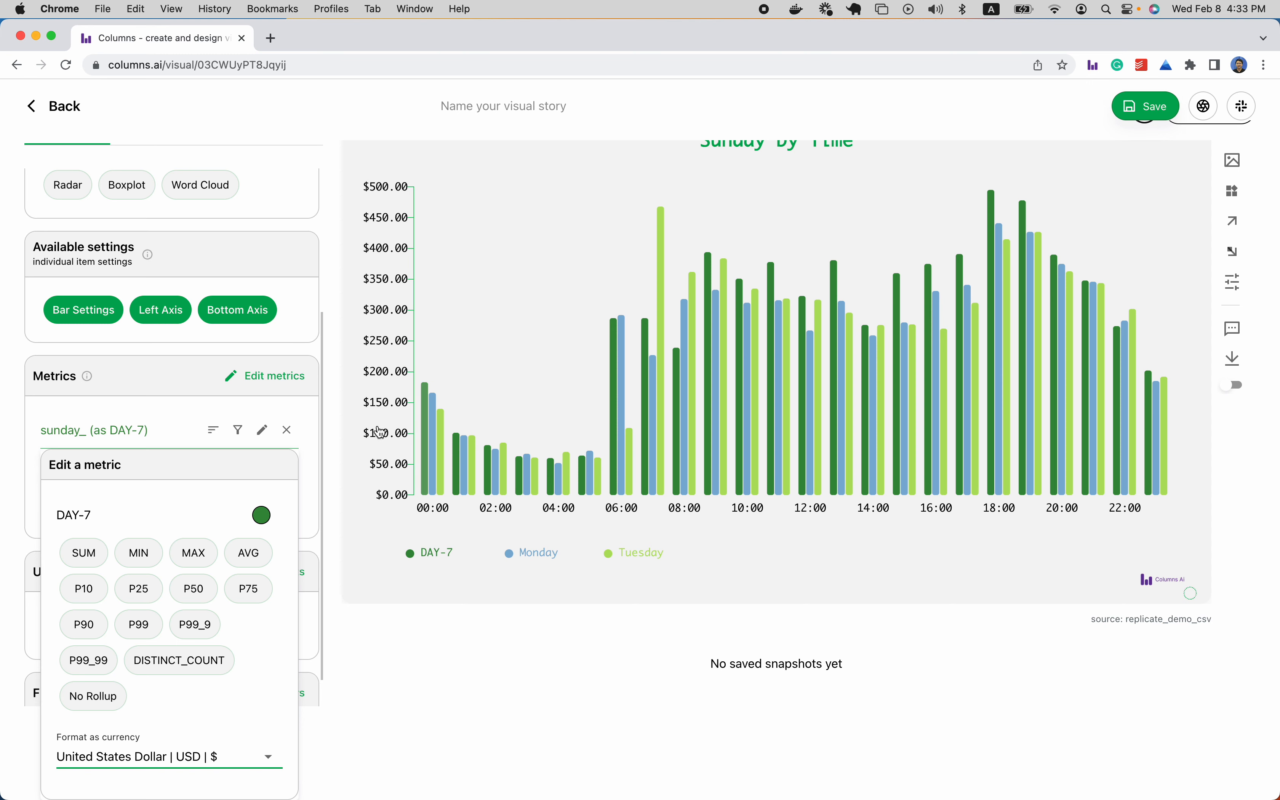
mouse_move(207, 704)
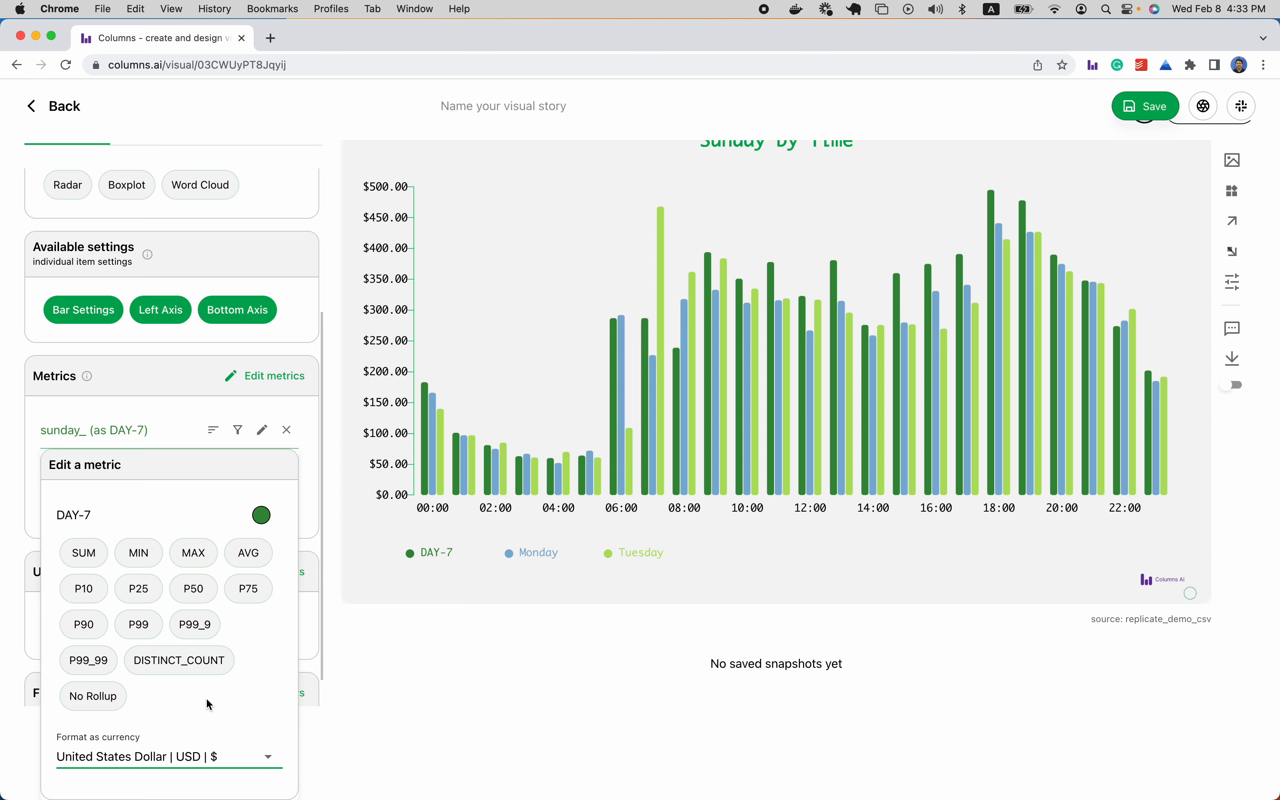
mouse_move(290, 518)
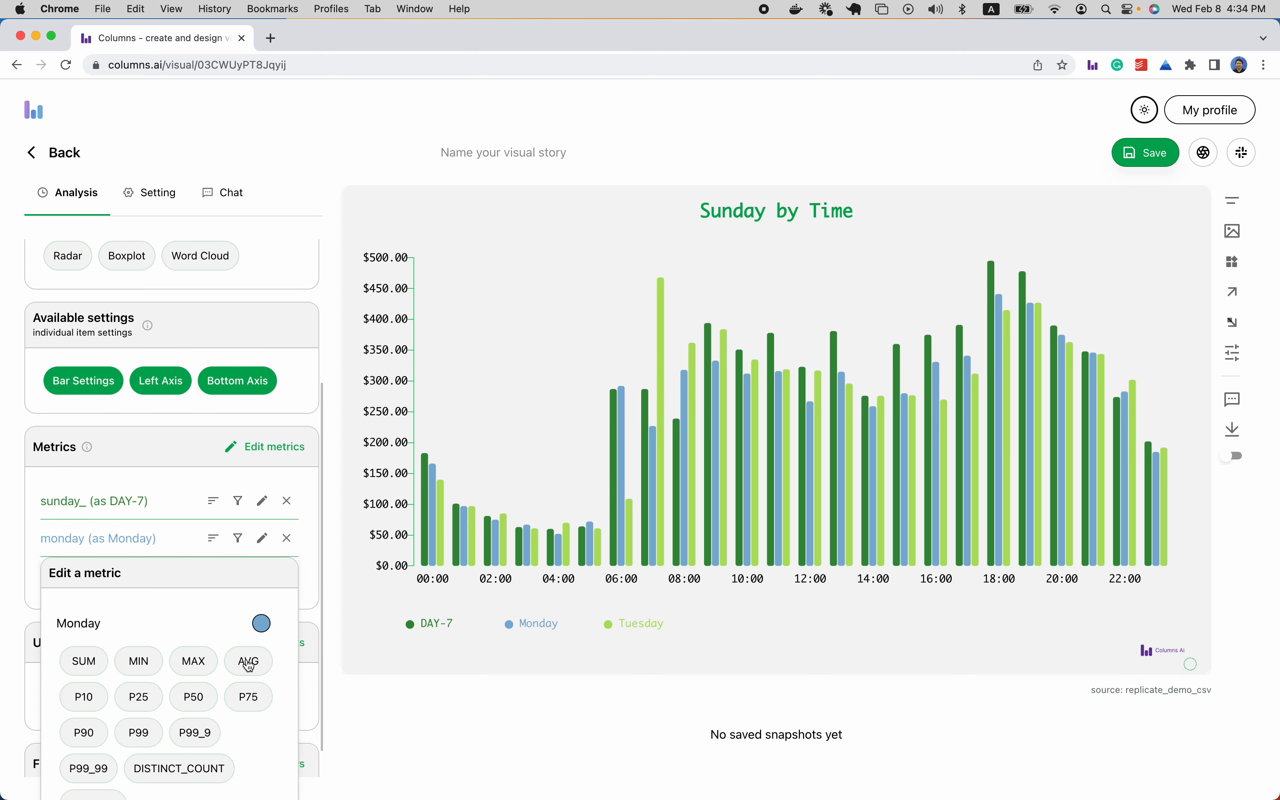
mouse_move(142, 636)
type("DAY-")
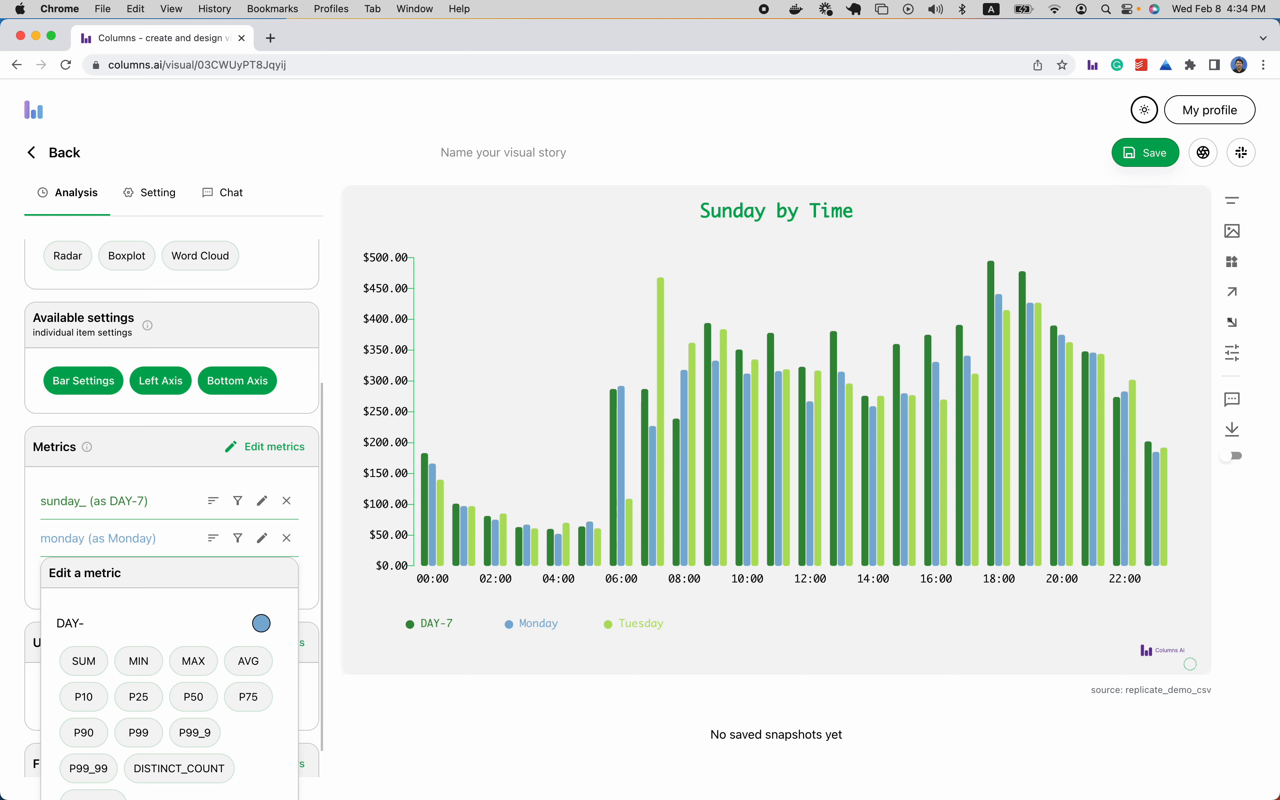
Step: Finish naming the Monday metric 'DAY-1' and choose the black swatch for its bars
type("1")
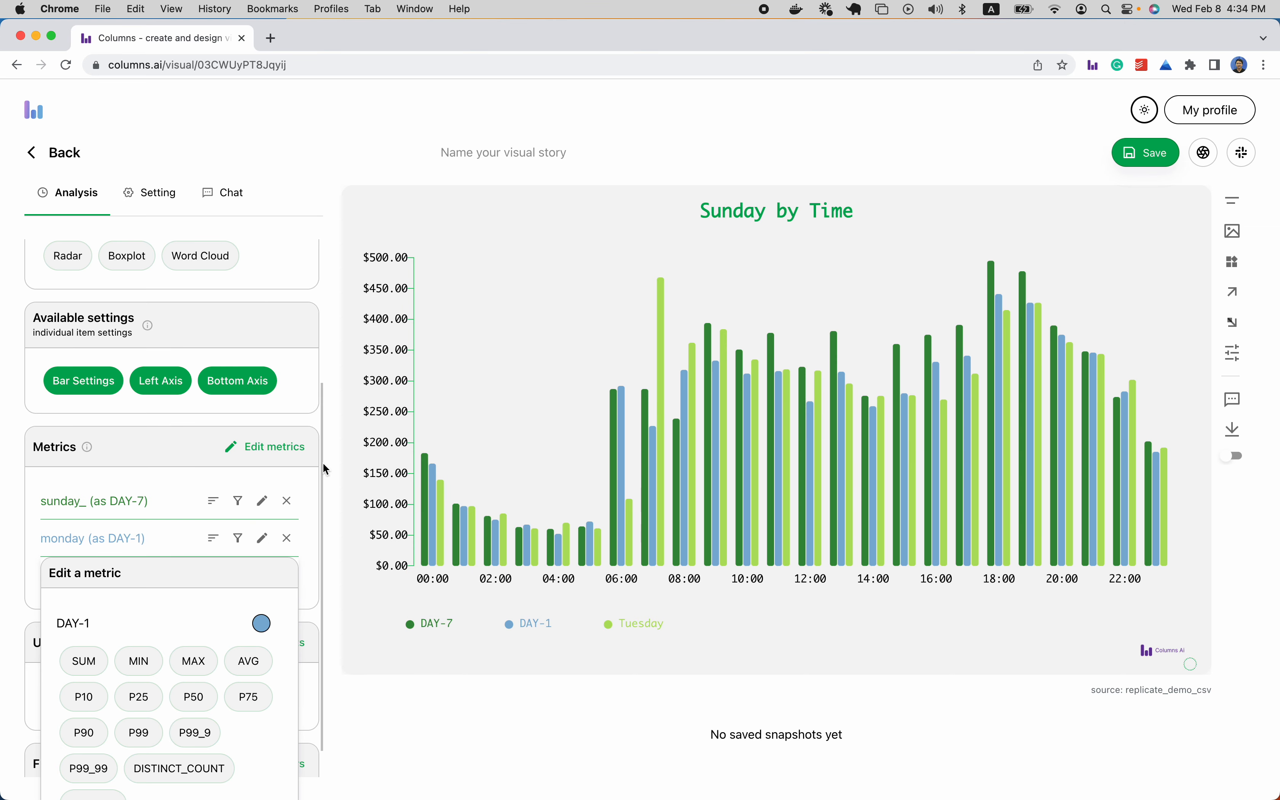
left_click(261, 623)
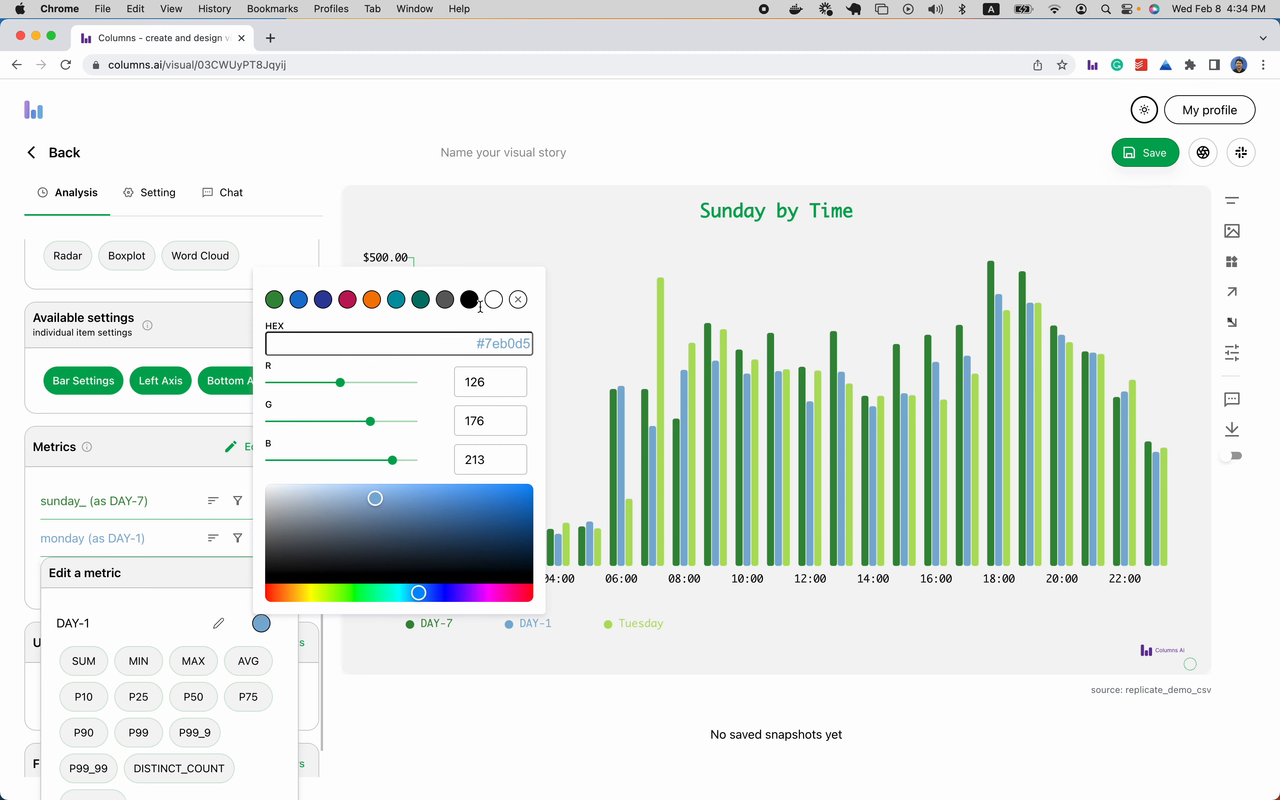
left_click(469, 299)
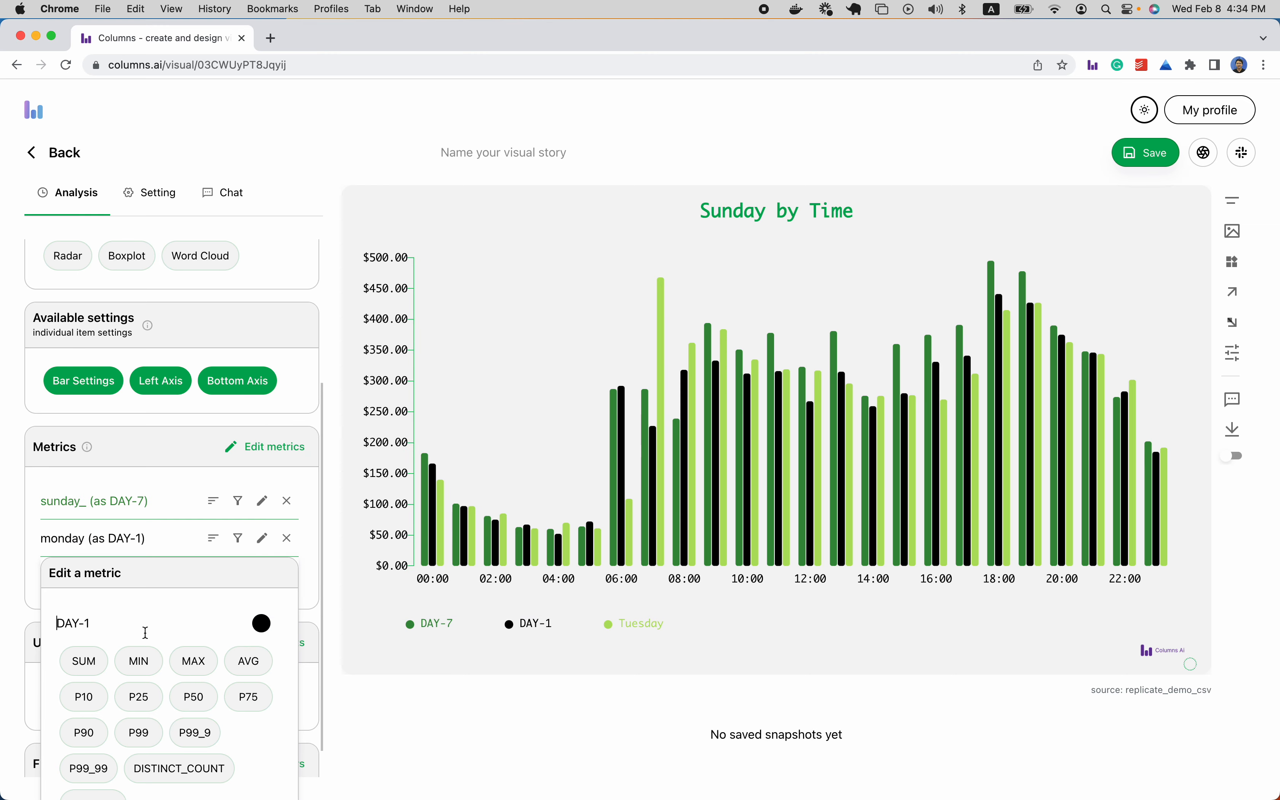
Step: Select SUM aggregation for the Monday metric, listing it as 'sum of Monday'
left_click(82, 661)
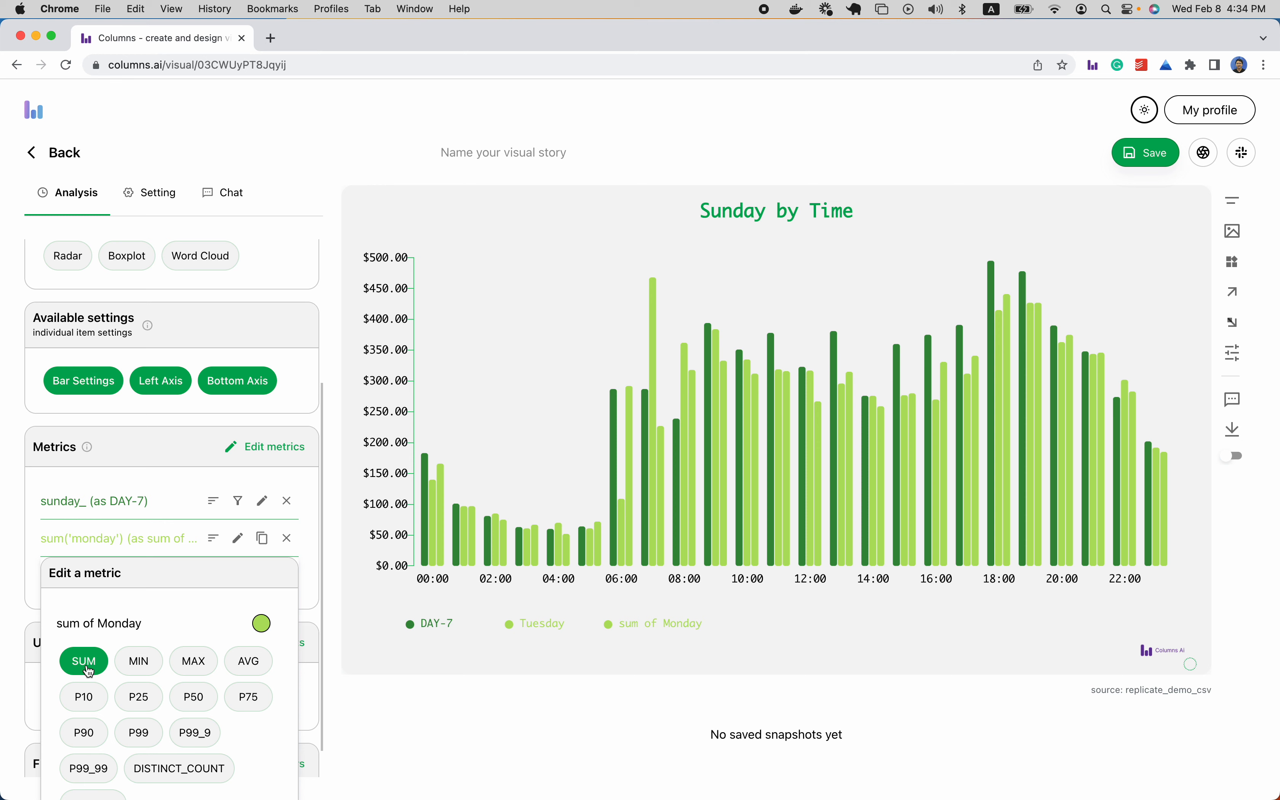
mouse_move(127, 643)
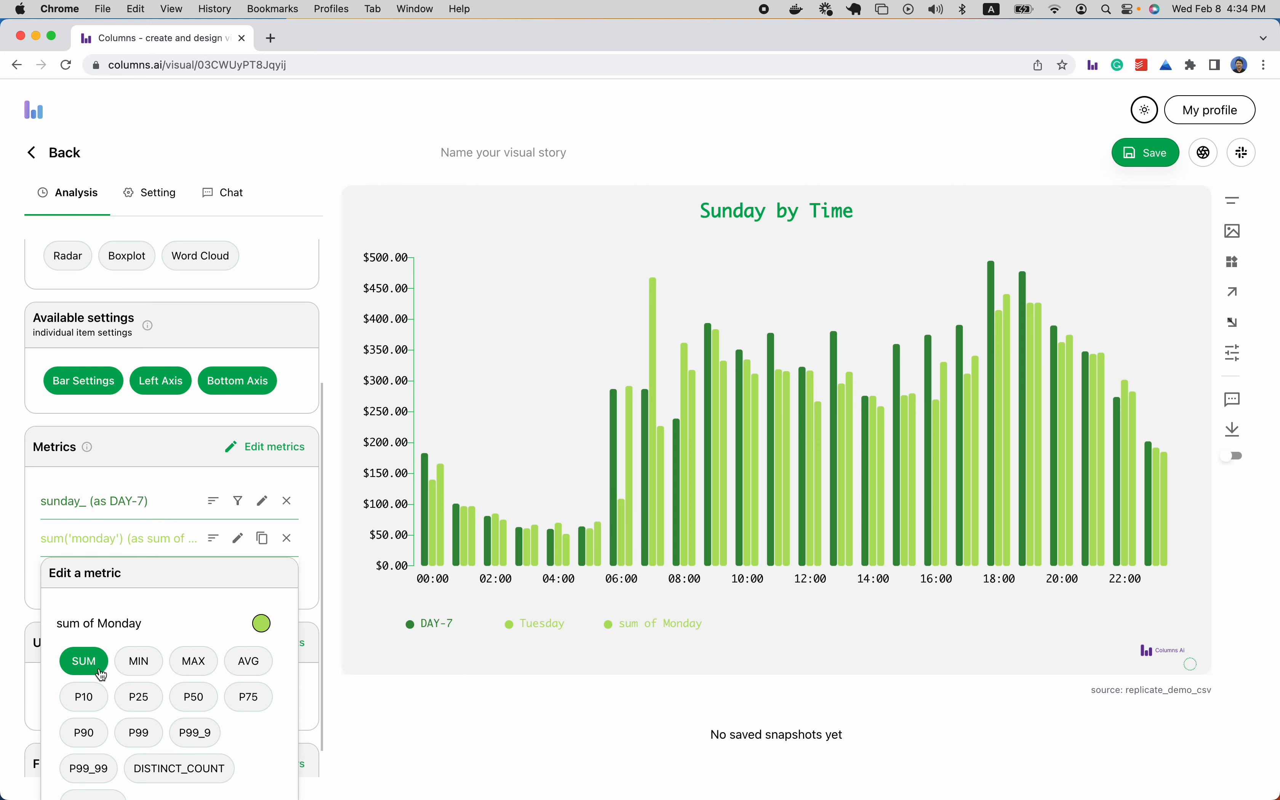
mouse_move(285, 589)
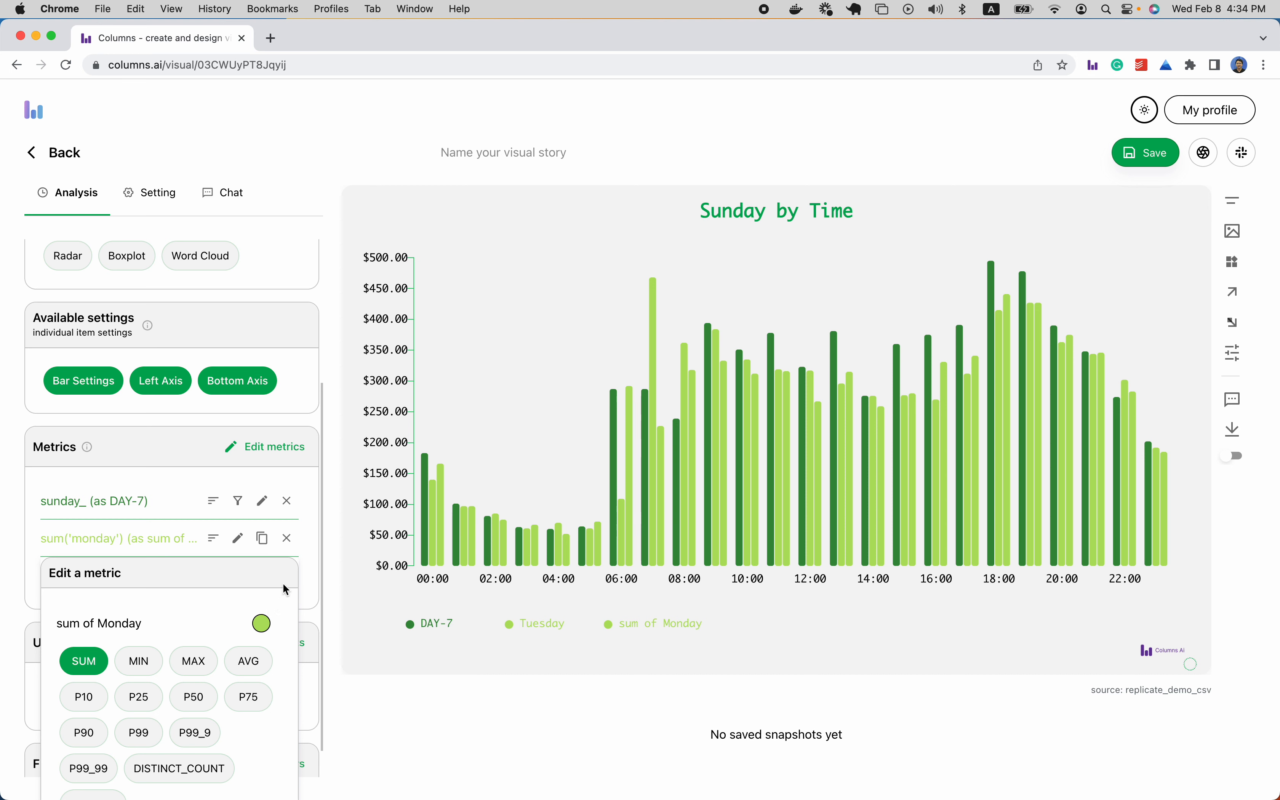